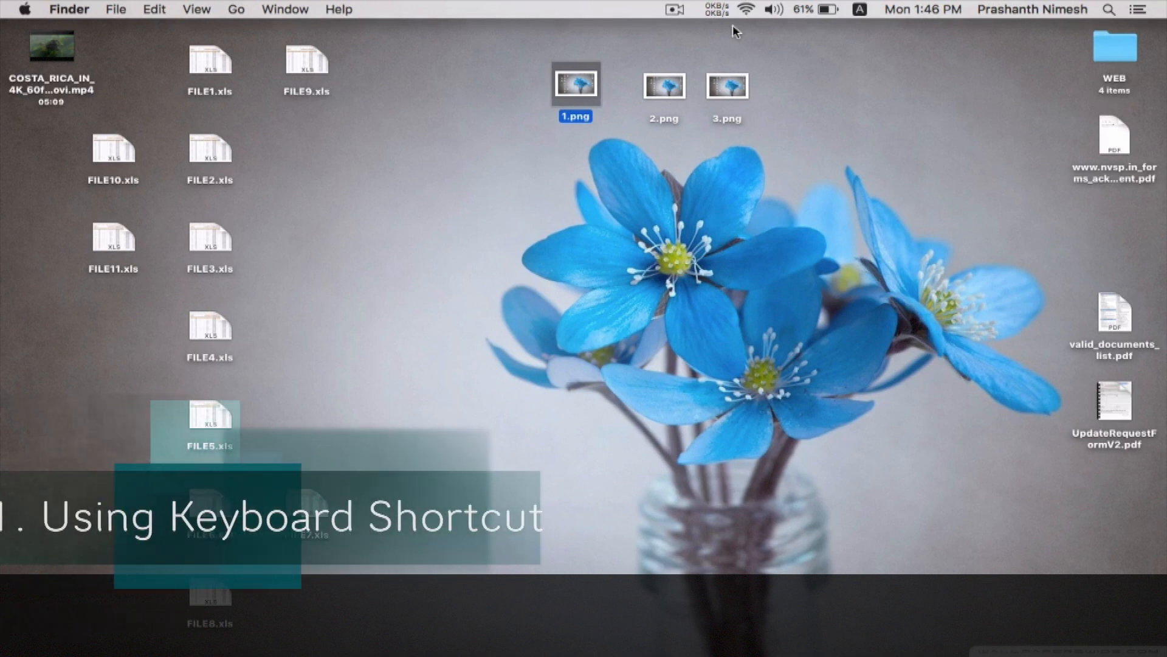
pyautogui.moveTo(623, 196)
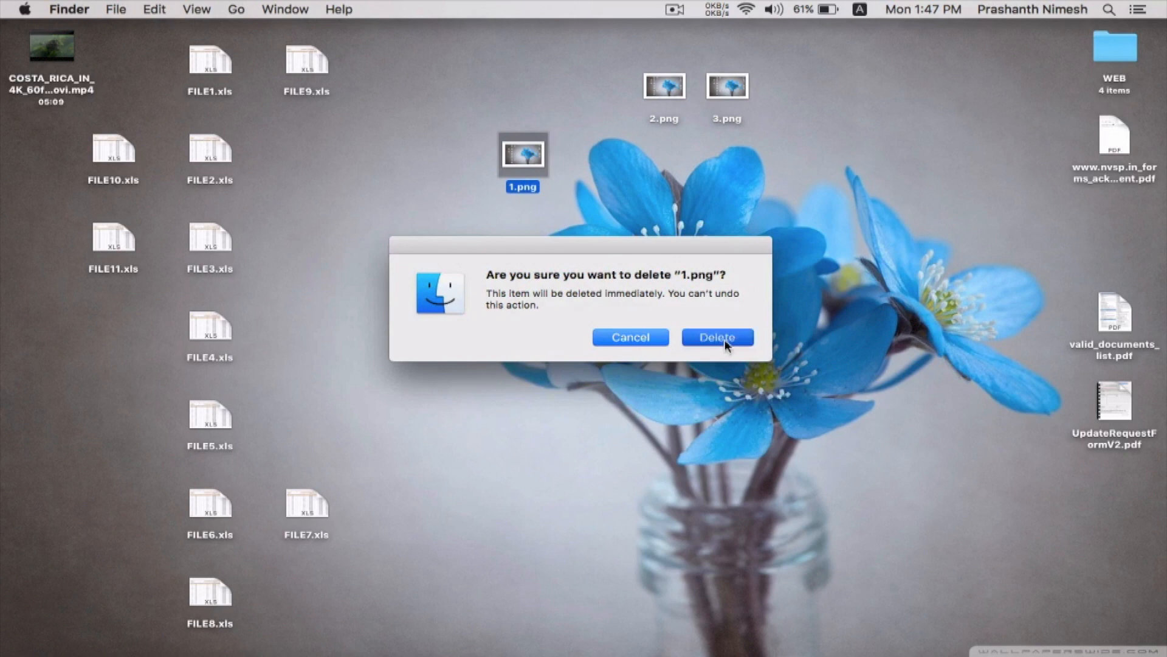
# Confirm permanent deletion of 1.png and view the Trash to verify it's absent
pyautogui.click(717, 336)
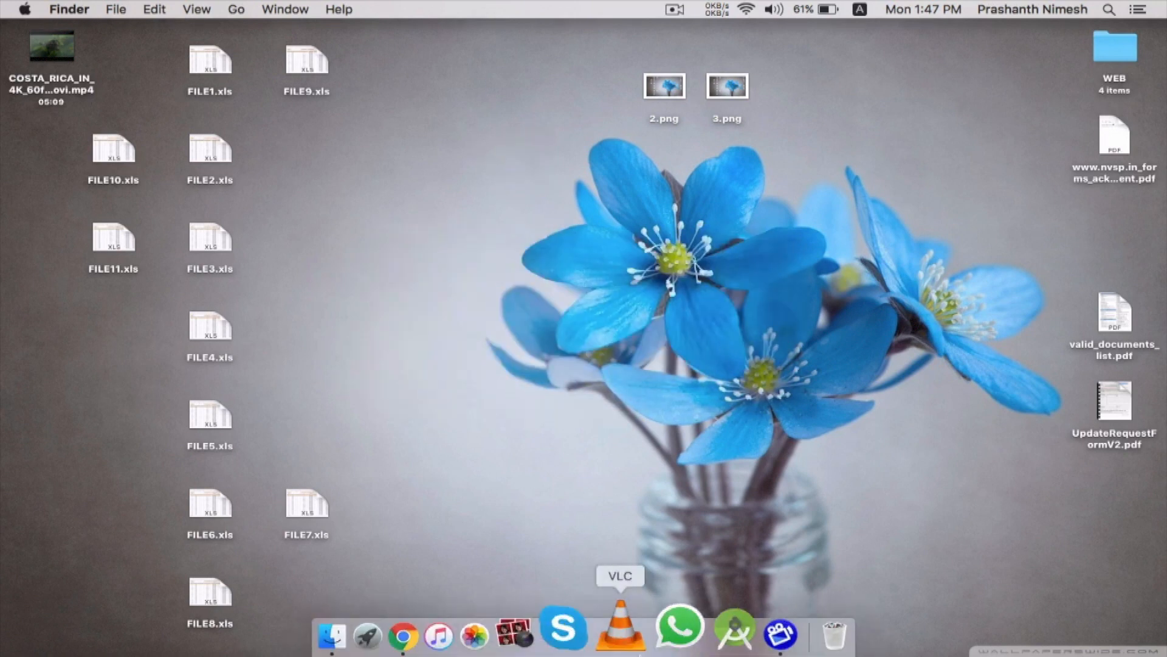
pyautogui.click(833, 634)
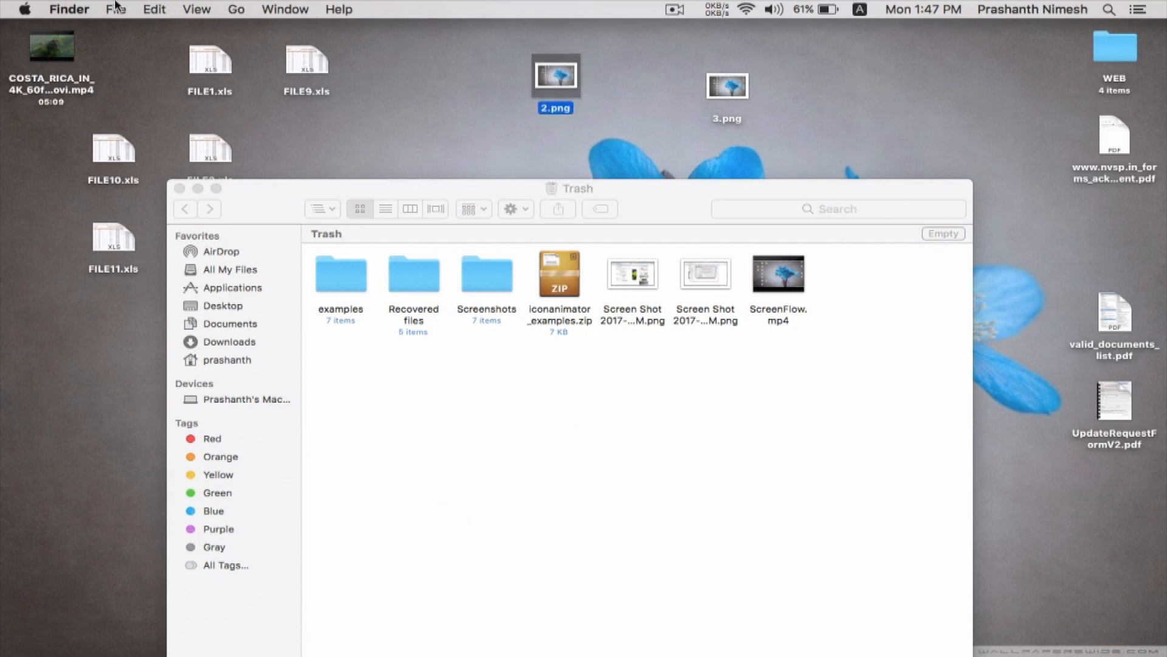
# Bring up the File menu commands for 2.png on the desktop
pyautogui.click(116, 9)
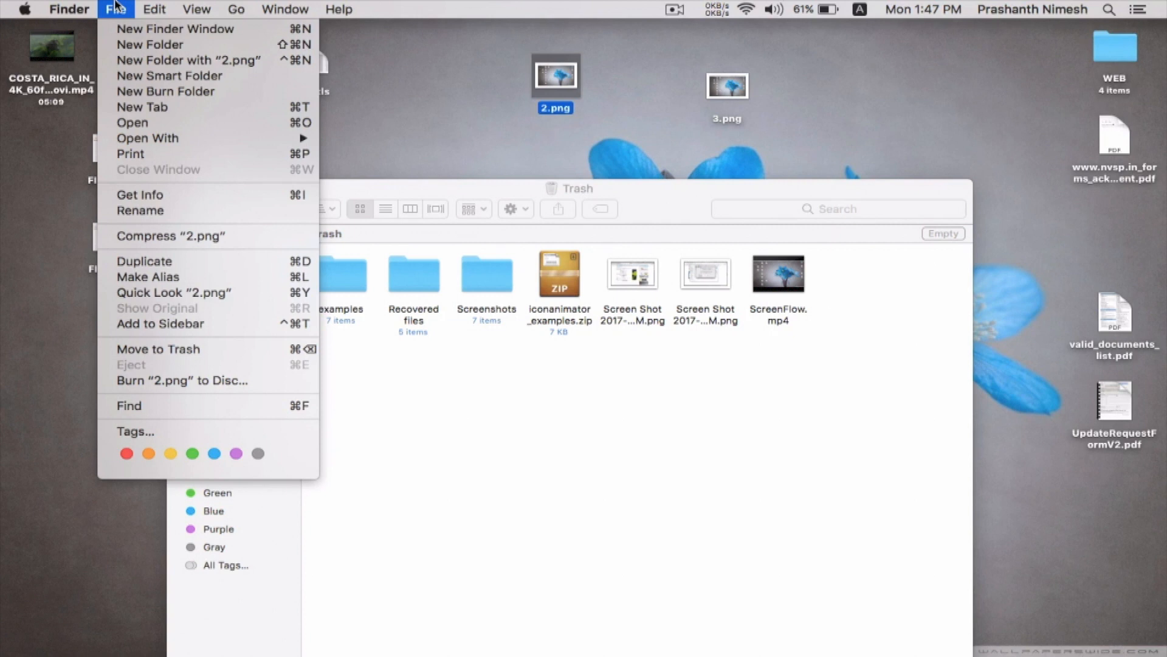
# Delete 2.png immediately via the Option-revealed File menu command and confirm
pyautogui.press('alt')
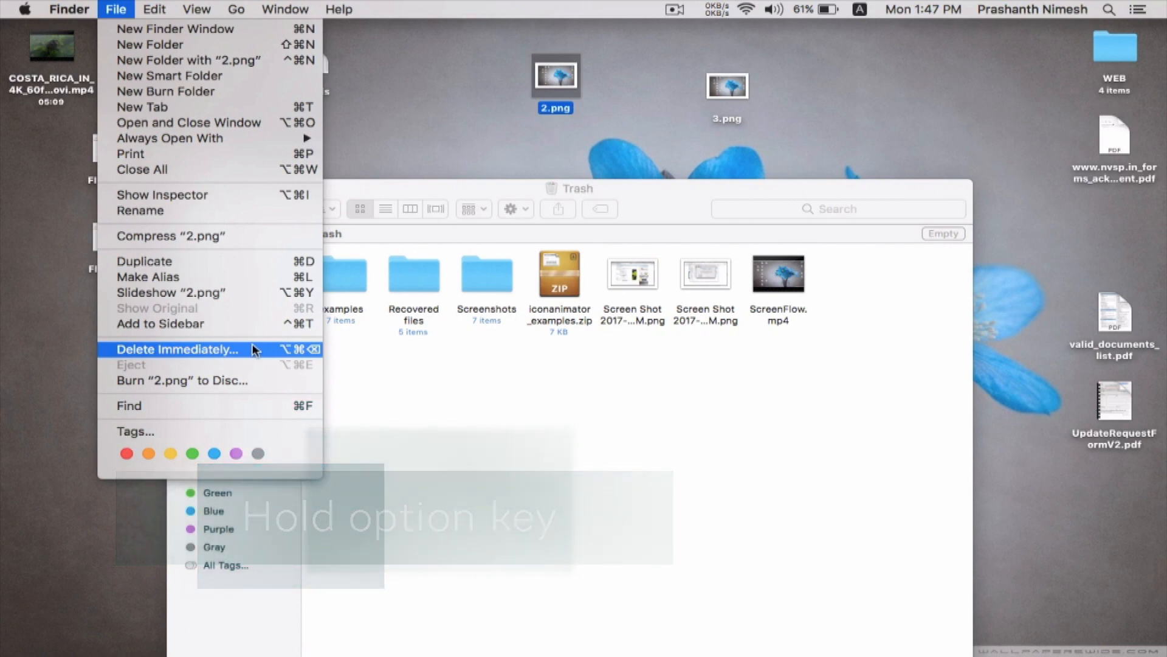
pyautogui.click(177, 349)
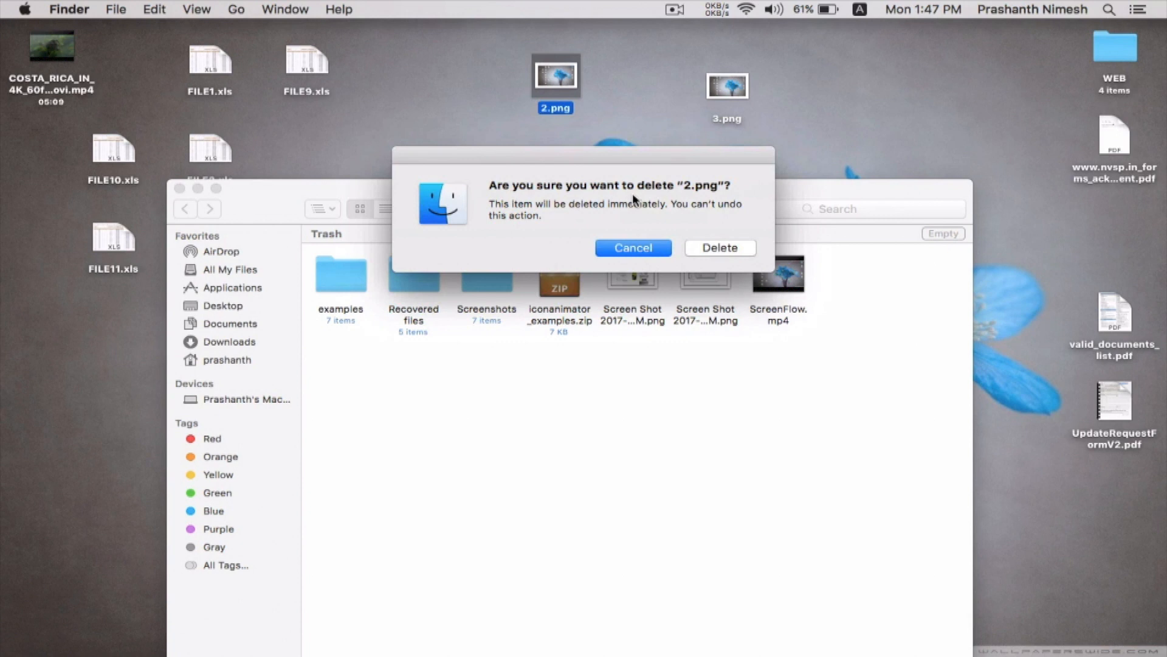
pyautogui.moveTo(730, 250)
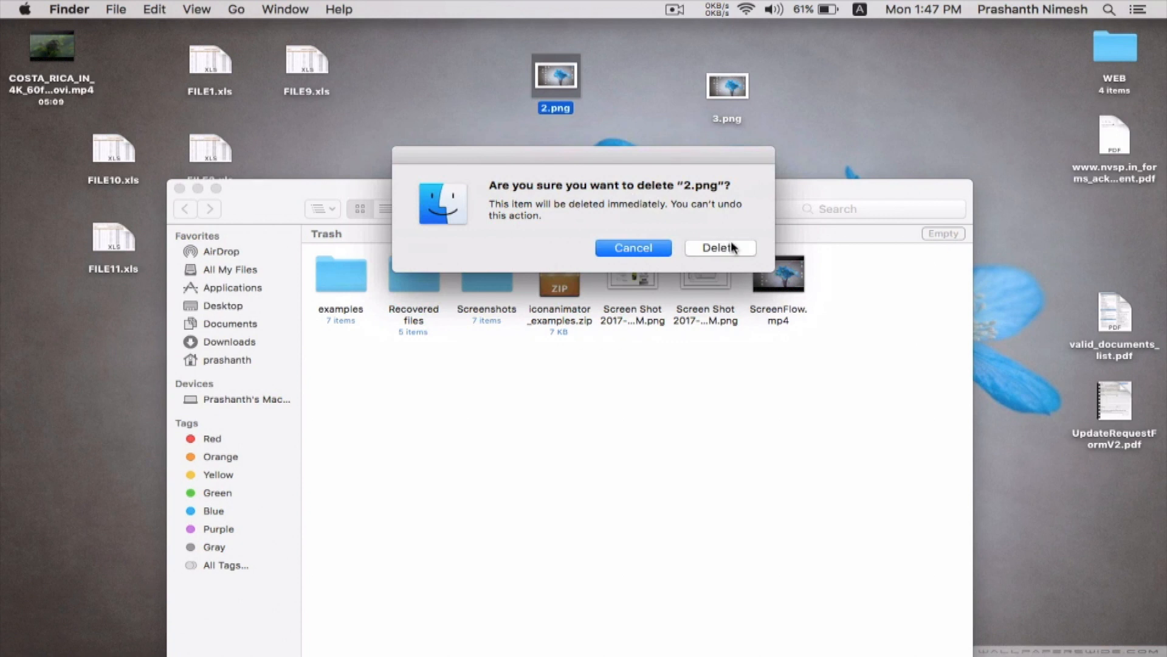
pyautogui.click(719, 247)
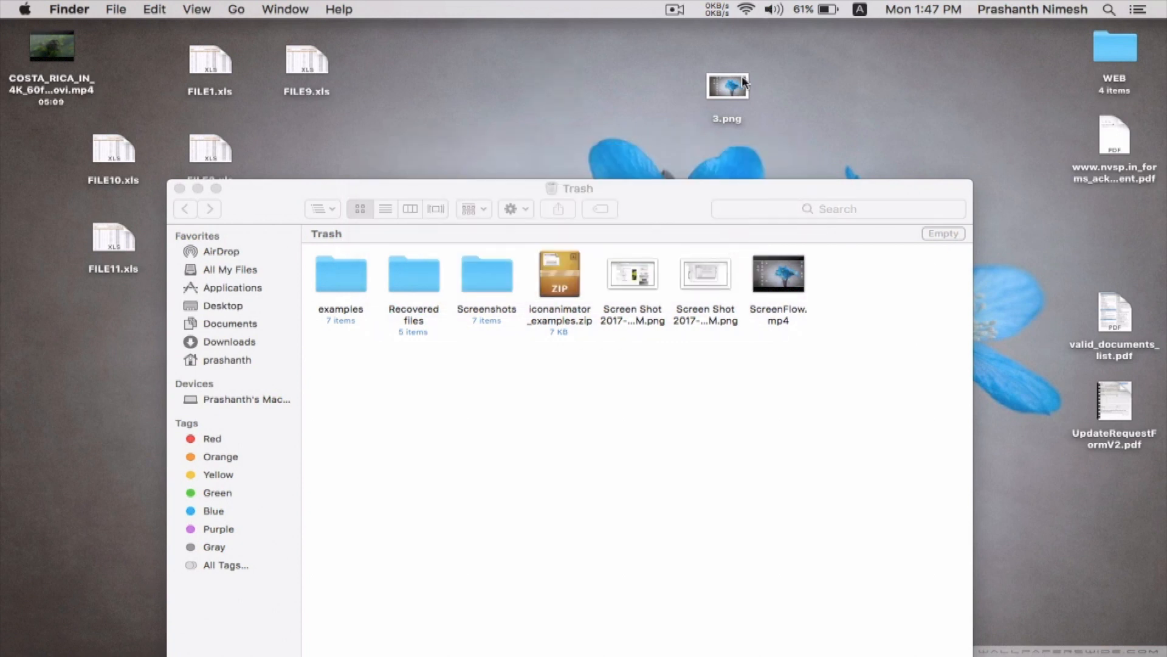
pyautogui.moveTo(729, 87)
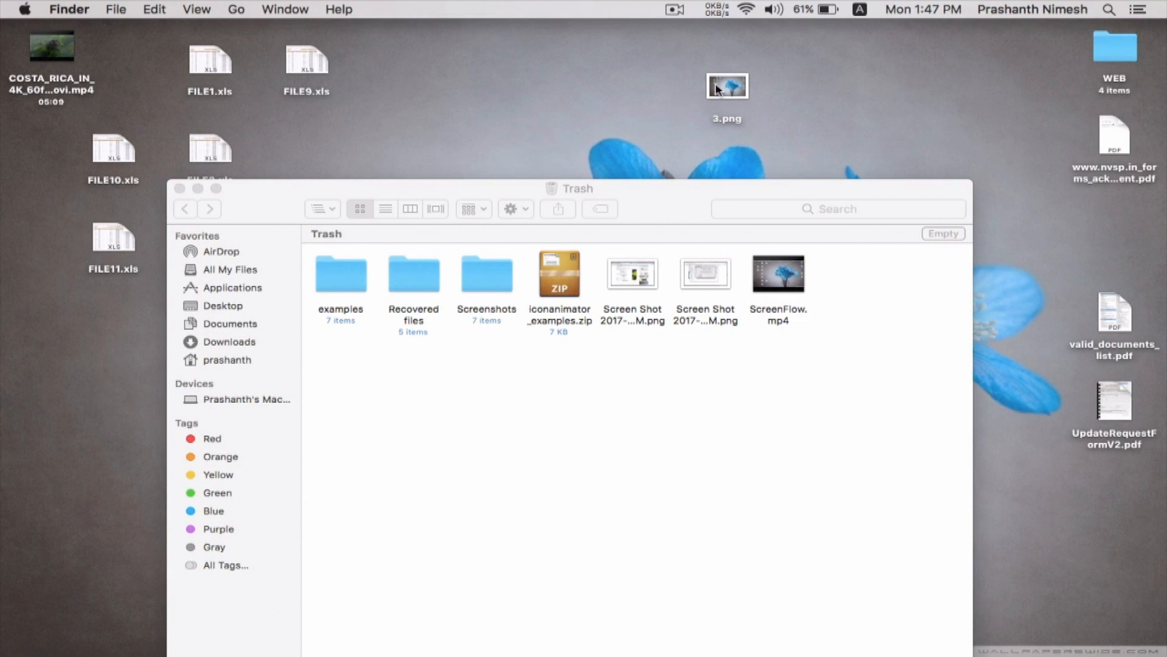
# Send 3.png to the Trash with Command+Delete and check it there
pyautogui.click(726, 86)
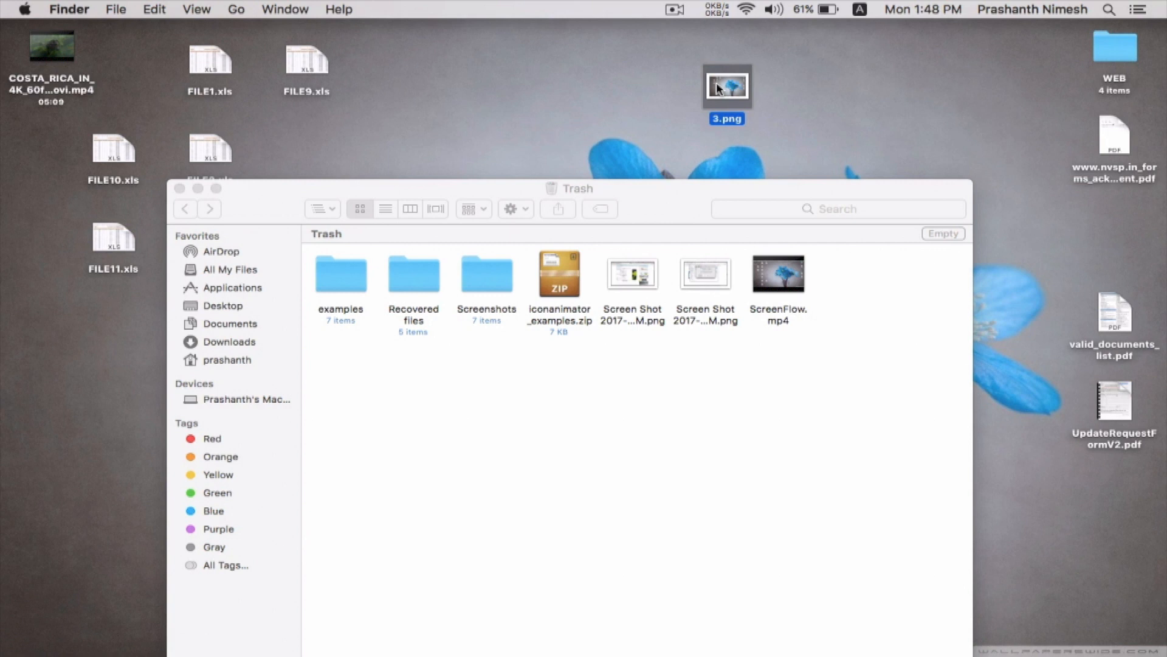
pyautogui.moveTo(732, 87)
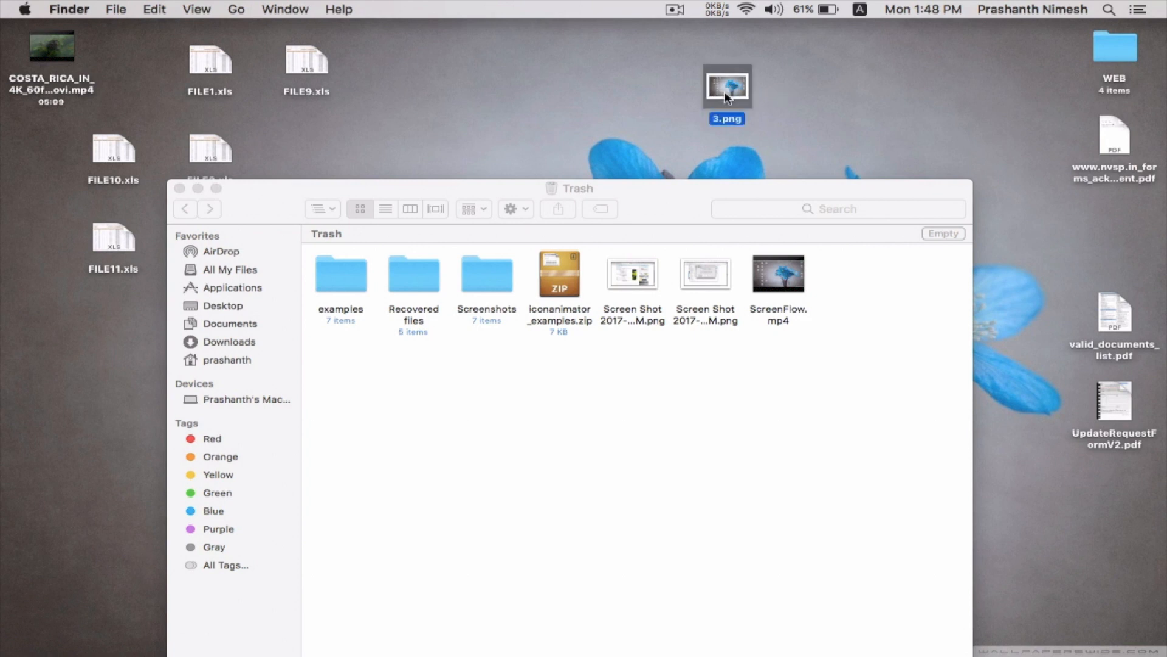
pyautogui.press('cmd+delete')
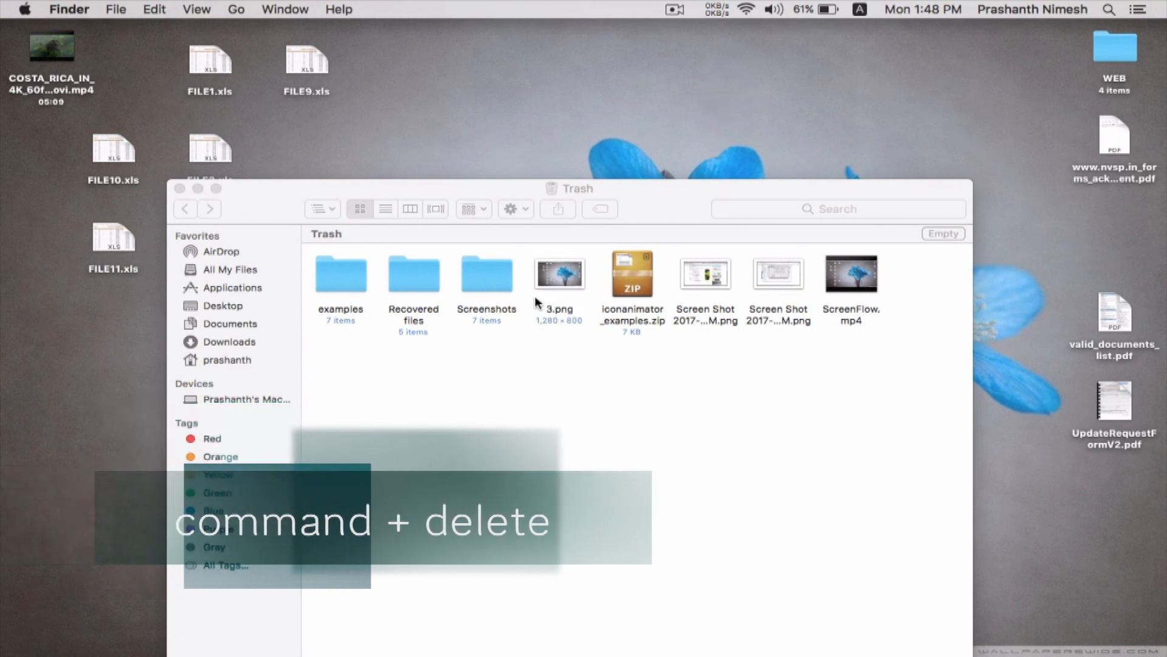
pyautogui.click(558, 274)
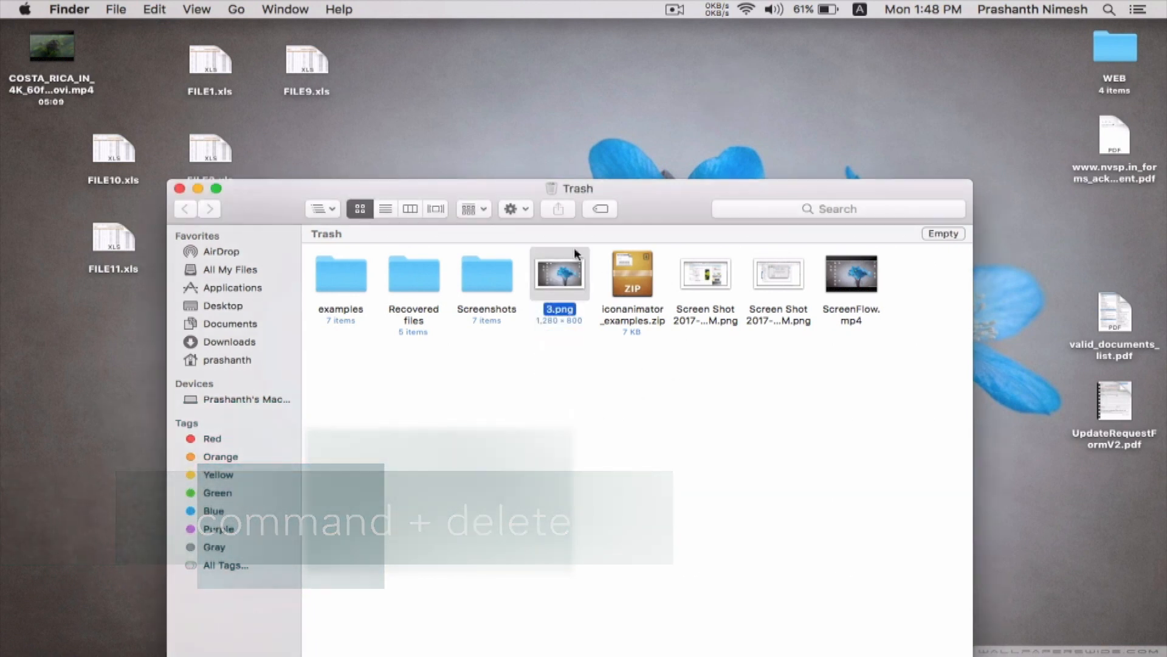